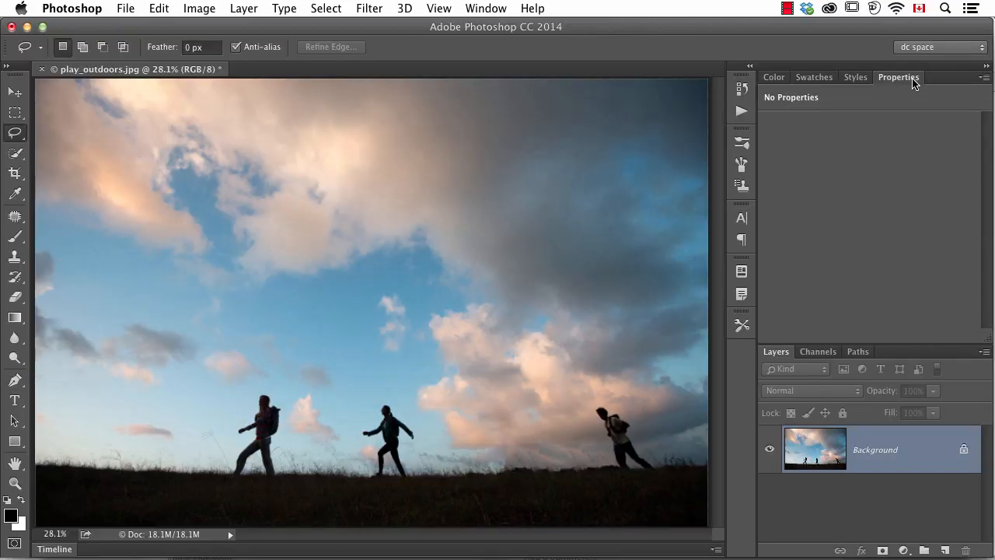
- Show the Layers list in place of the Properties panel
{"action": "left_click", "coordinate": [439, 9]}
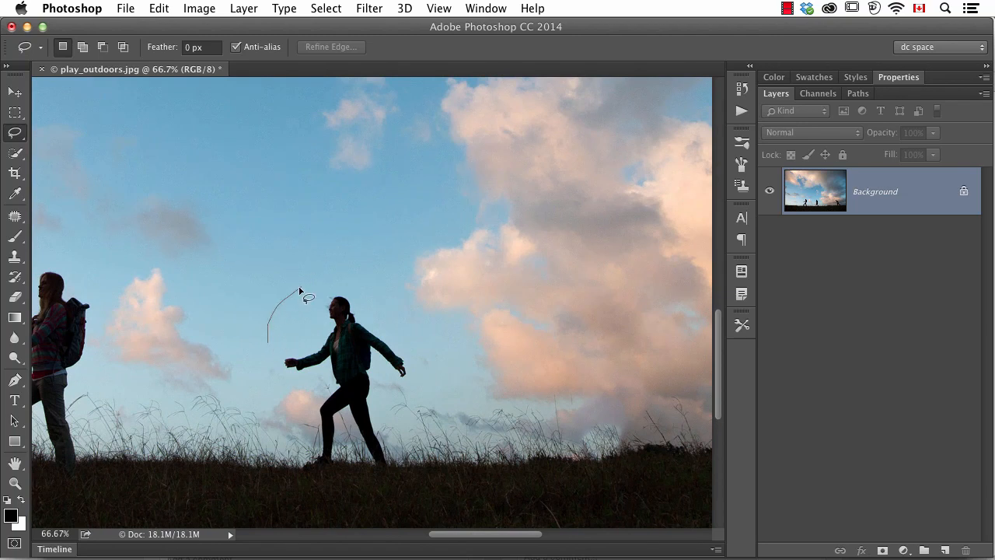
- Lasso the walking woman and set up Content-Aware fill with Color Adaptation unchecked, dialog moved aside
{"action": "left_click_drag", "start_coordinate": [299, 292], "coordinate": [303, 505]}
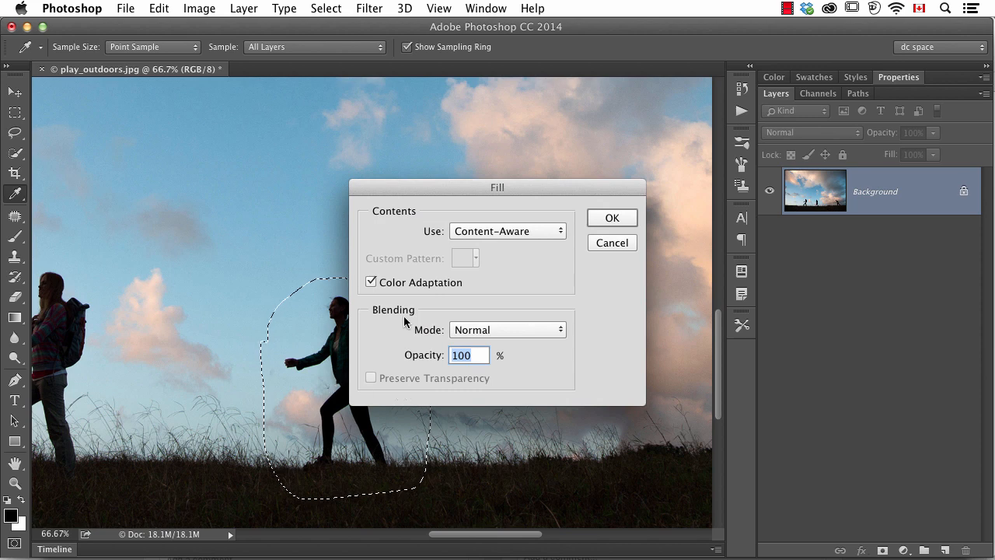
{"action": "left_click", "coordinate": [370, 283]}
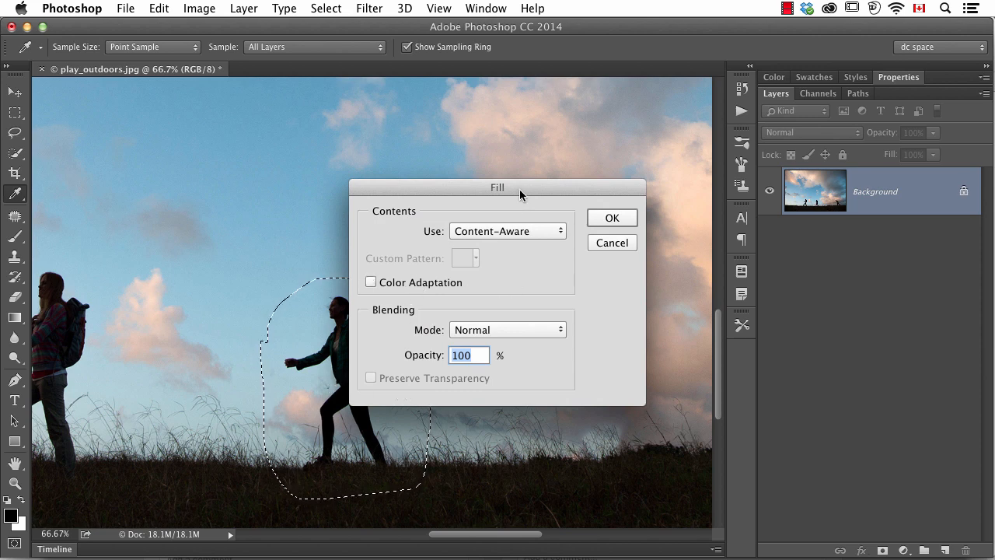
{"action": "left_click_drag", "start_coordinate": [497, 187], "coordinate": [563, 160]}
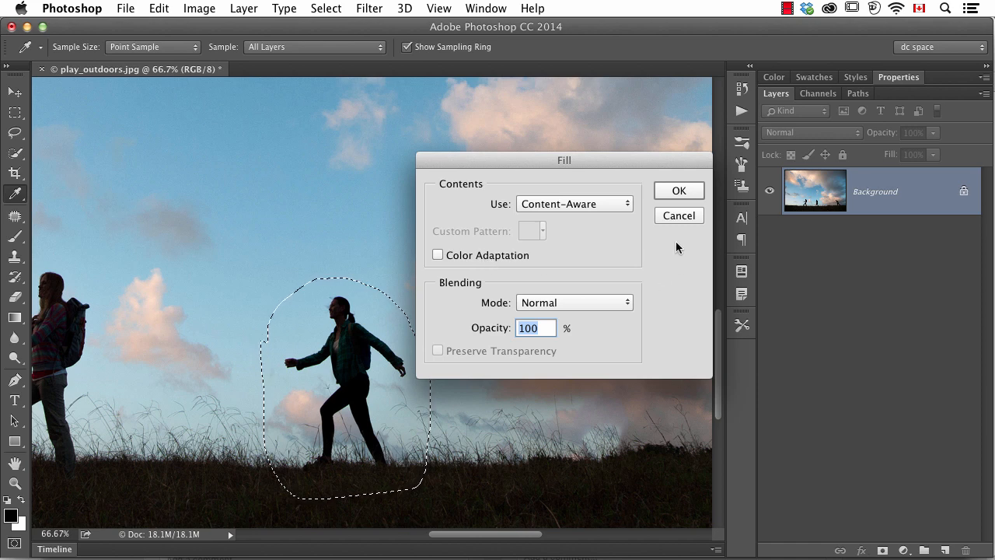
{"action": "left_click", "coordinate": [678, 190]}
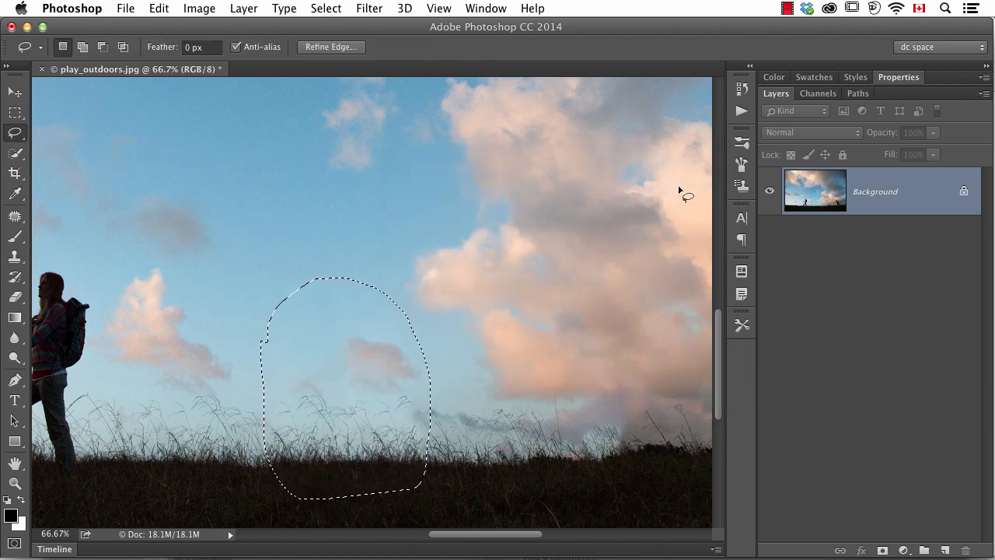
{"action": "mouse_move", "coordinate": [355, 381]}
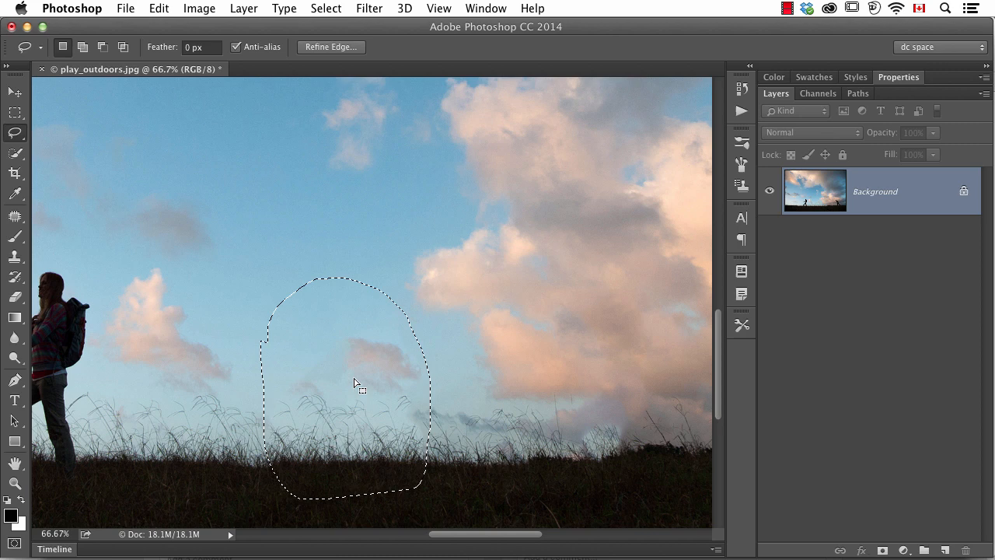
{"action": "mouse_move", "coordinate": [352, 368]}
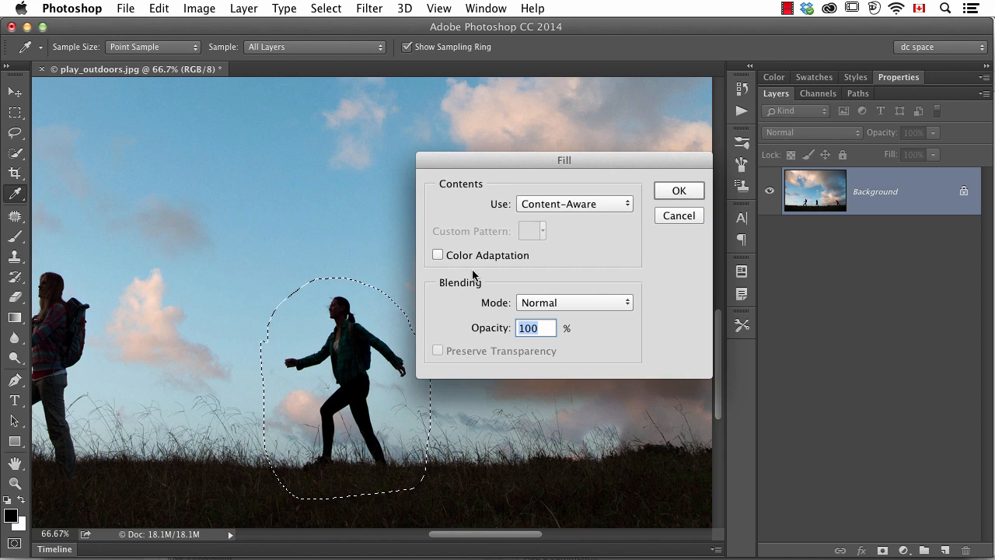
- Apply the Content-Aware fill so sky and grass replace the woman
{"action": "left_click", "coordinate": [678, 189]}
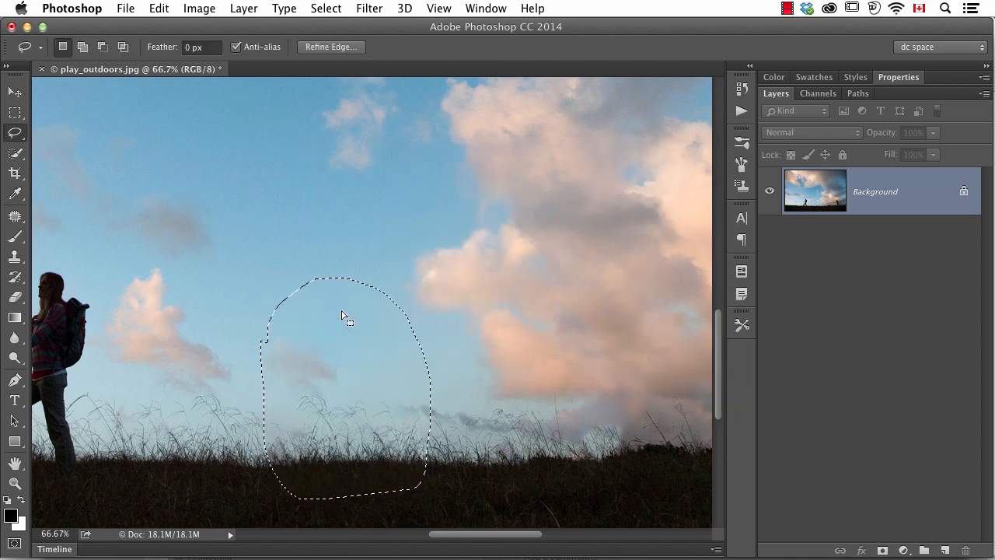
{"action": "mouse_move", "coordinate": [336, 351]}
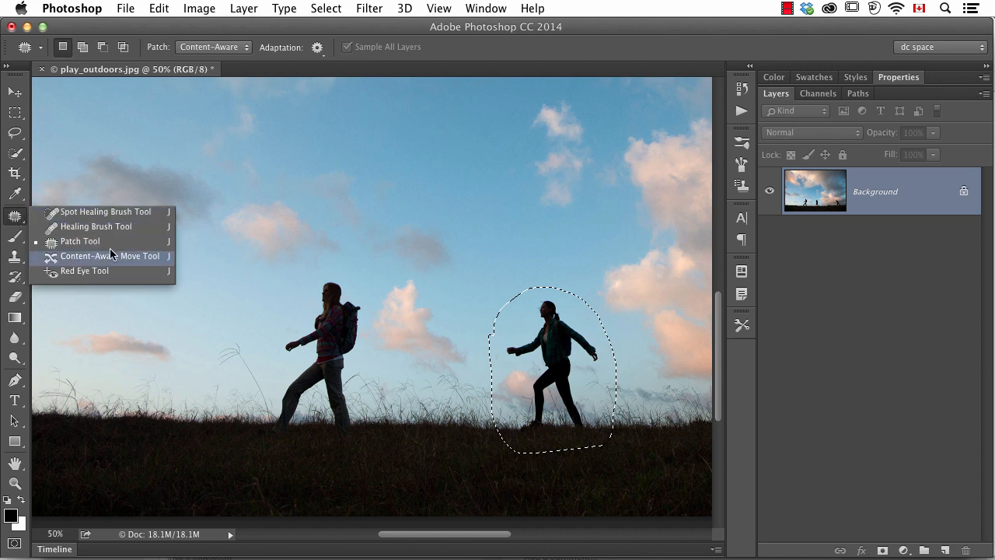
- Switch to the Content-Aware Move Tool and confirm adaptation at Structure 3, Color 0
{"action": "left_click", "coordinate": [112, 255]}
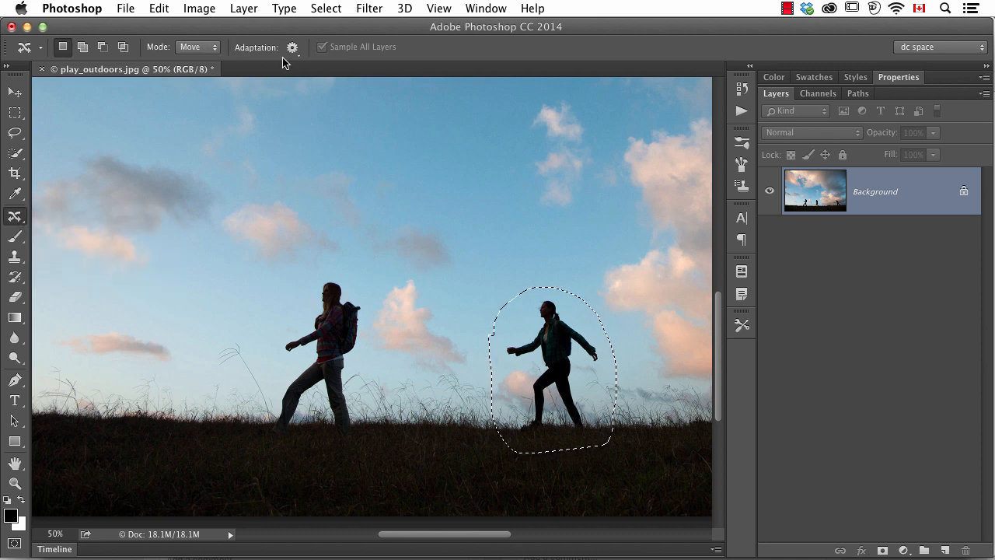
{"action": "left_click", "coordinate": [293, 46]}
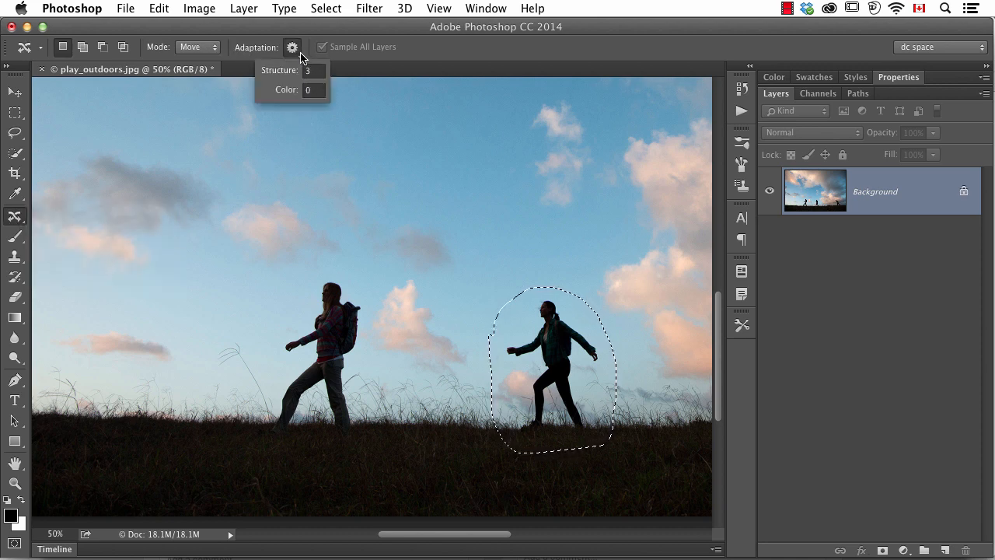
{"action": "left_click", "coordinate": [292, 46]}
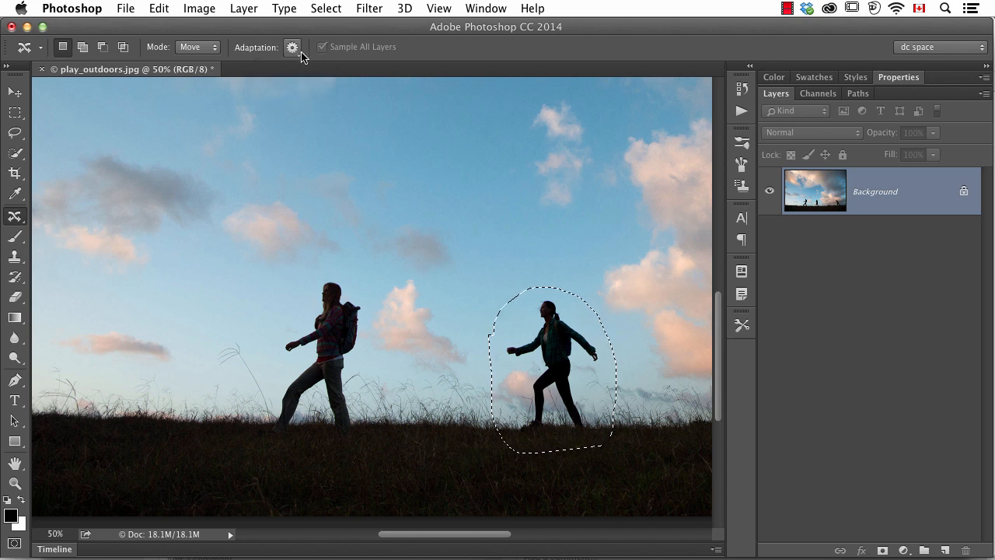
- Drag the woman past the man to the photo's far left edge, filling her old spot
{"action": "left_click_drag", "start_coordinate": [552, 366], "coordinate": [385, 366]}
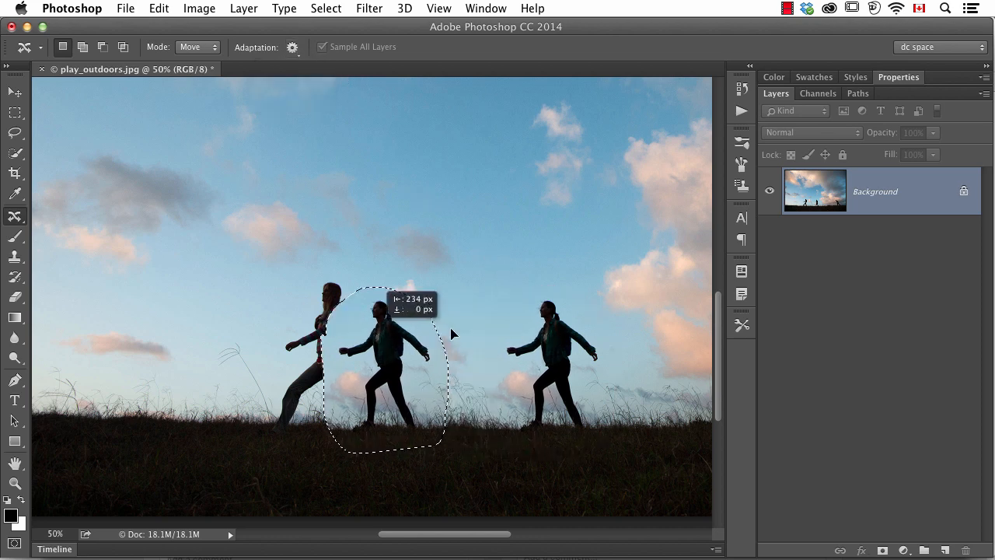
{"action": "left_click_drag", "start_coordinate": [381, 358], "coordinate": [109, 357]}
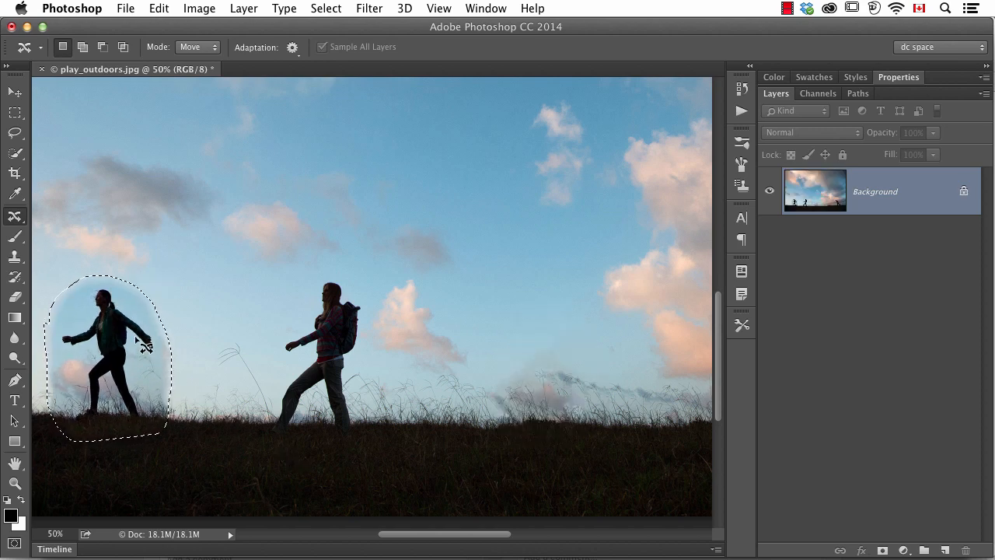
{"action": "mouse_move", "coordinate": [485, 326]}
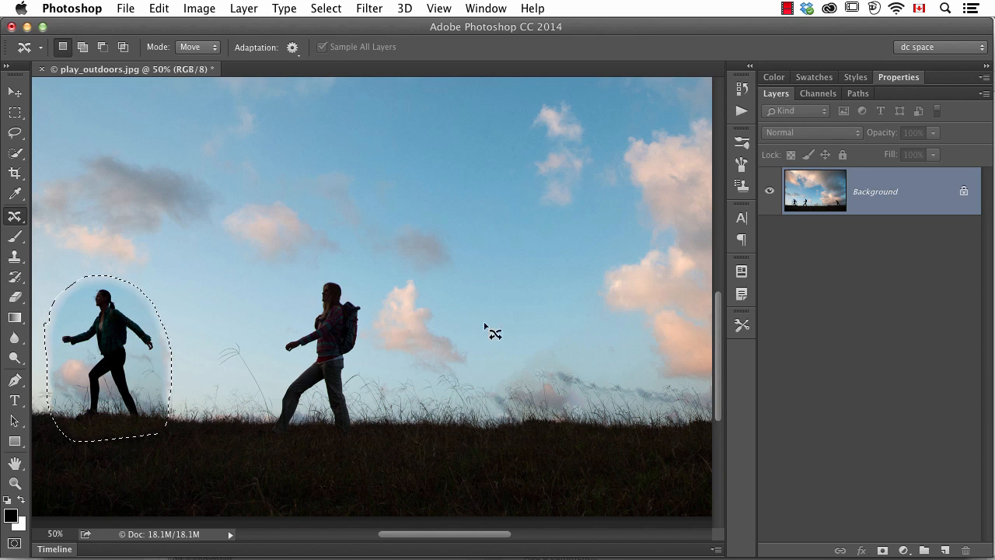
{"action": "mouse_move", "coordinate": [545, 354]}
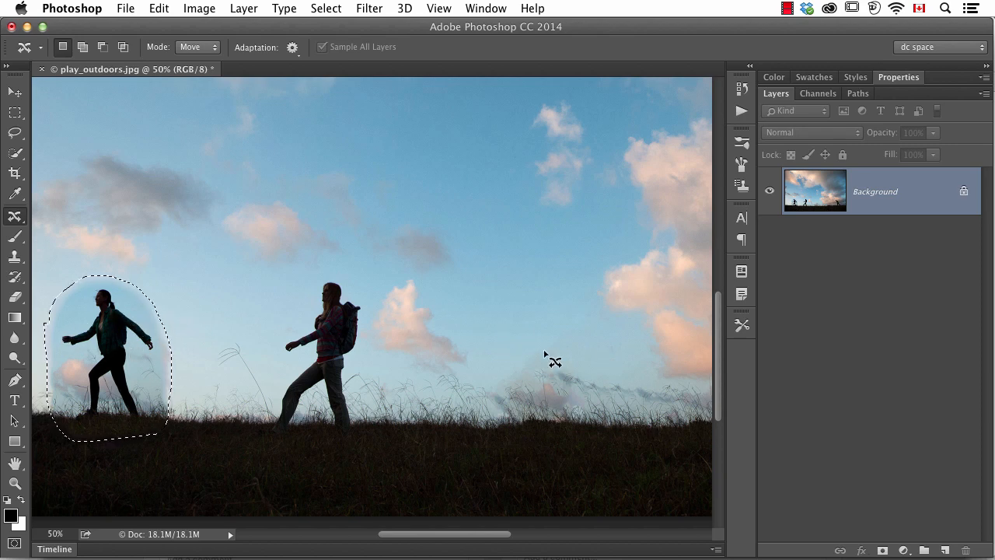
{"action": "mouse_move", "coordinate": [133, 370]}
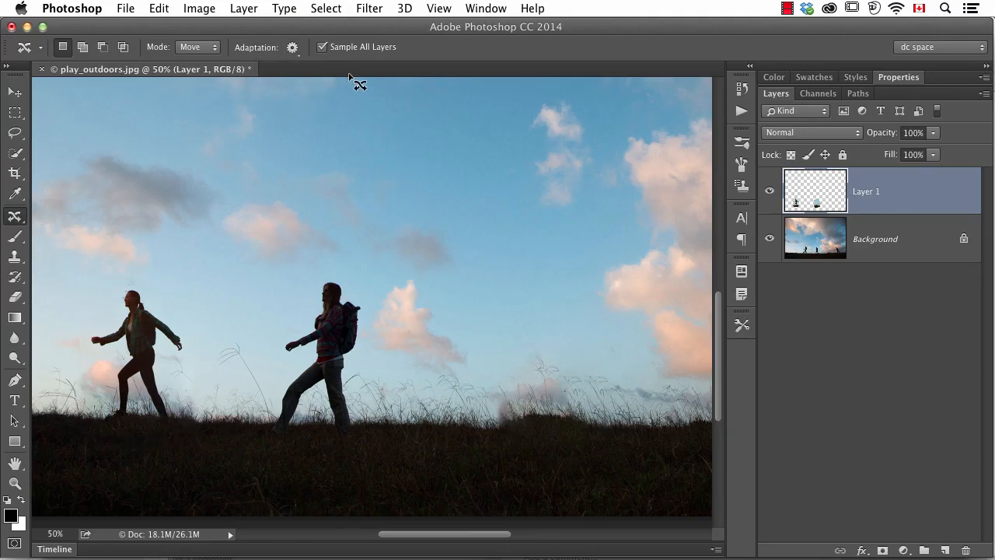
{"action": "mouse_move", "coordinate": [184, 444]}
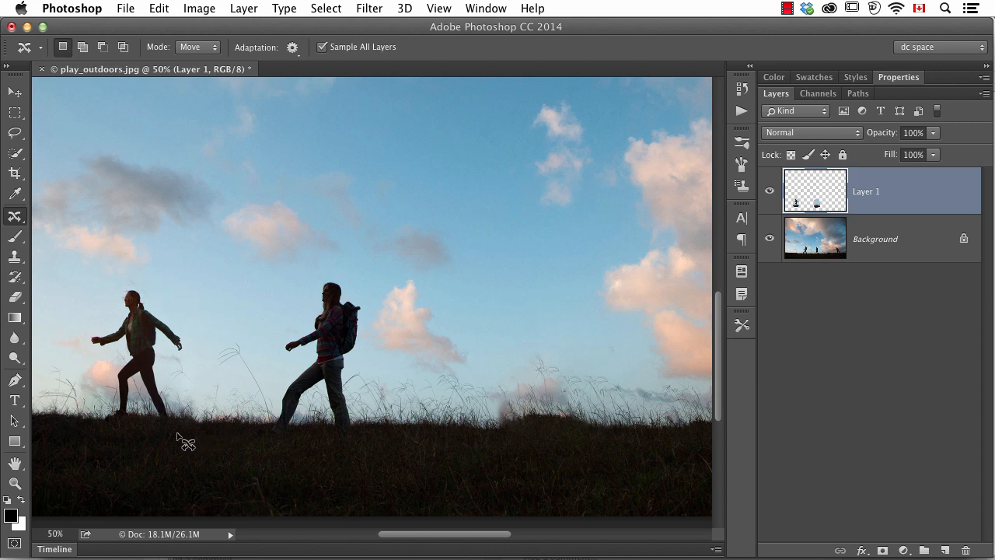
{"action": "mouse_move", "coordinate": [277, 320]}
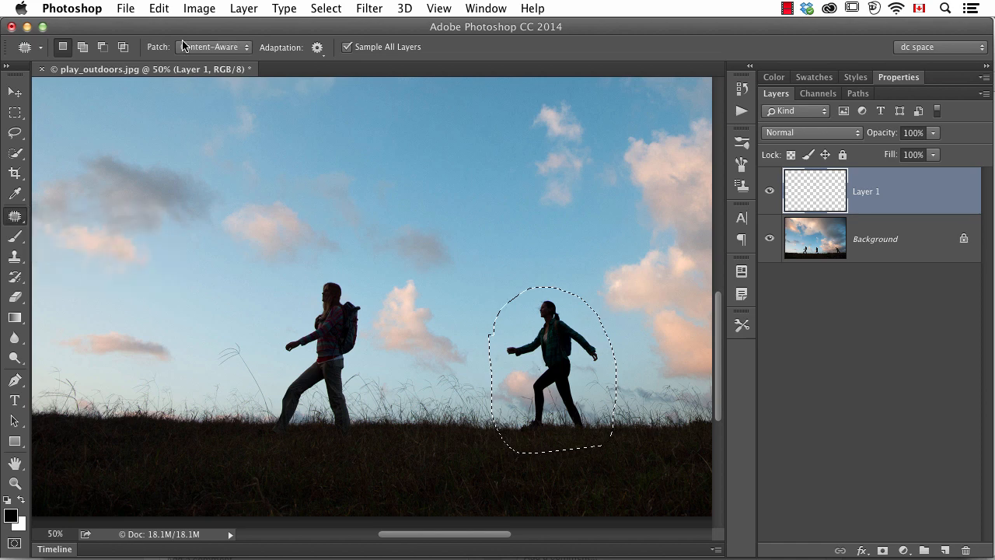
- Patch the right-side woman with sky and grass sampled left of the man, then review Adaptation settings
{"action": "left_click", "coordinate": [317, 47]}
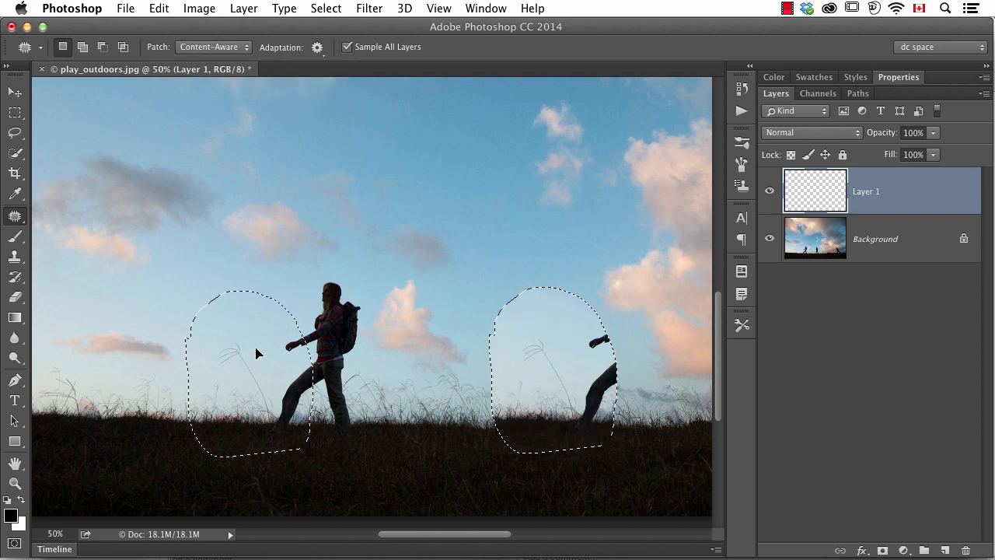
{"action": "left_click_drag", "start_coordinate": [257, 355], "coordinate": [163, 342]}
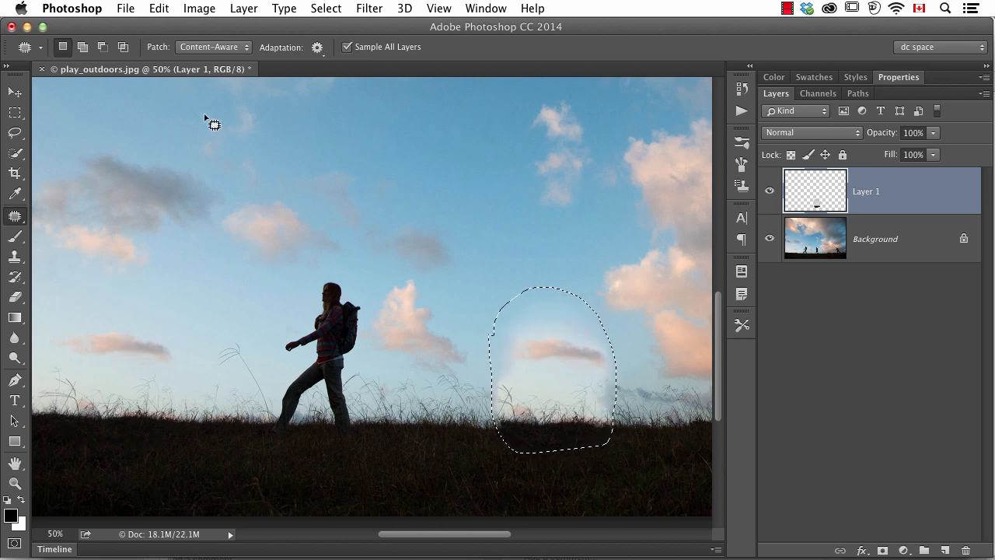
{"action": "left_click", "coordinate": [317, 47]}
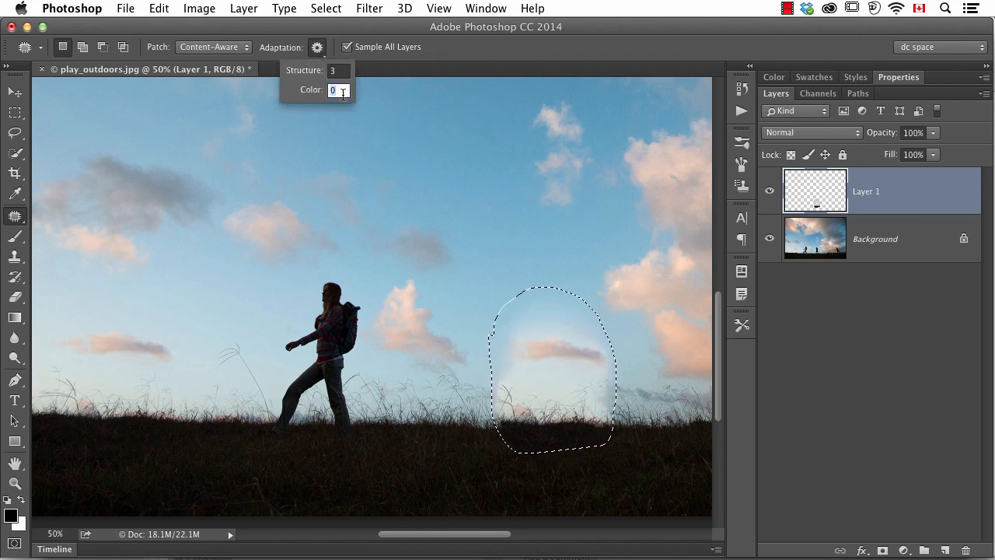